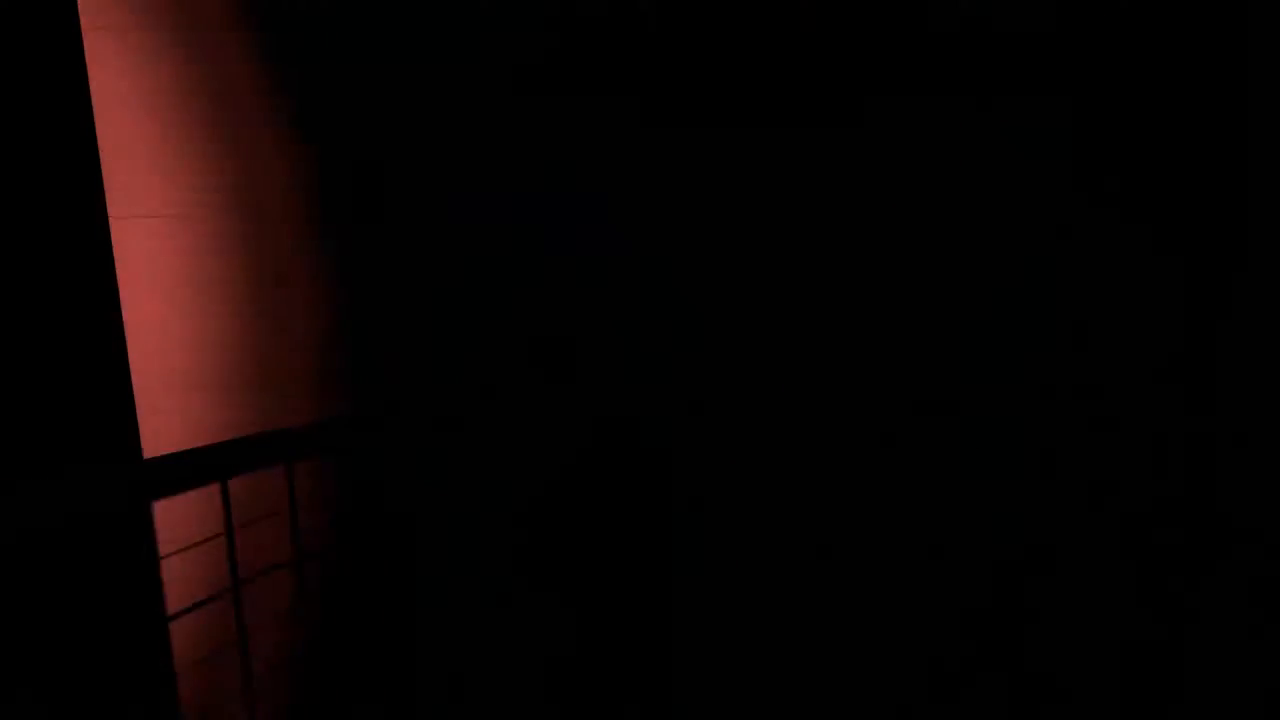
pyautogui.moveTo(640, 360)
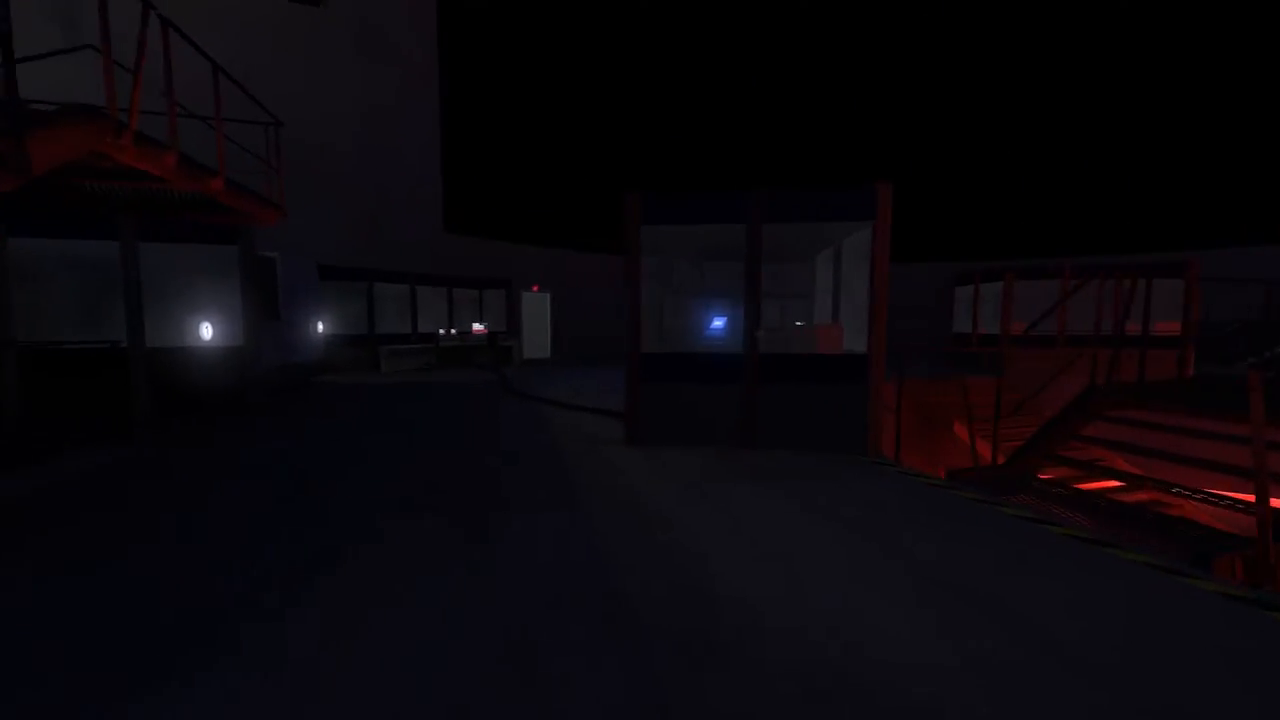
pyautogui.moveTo(640, 360)
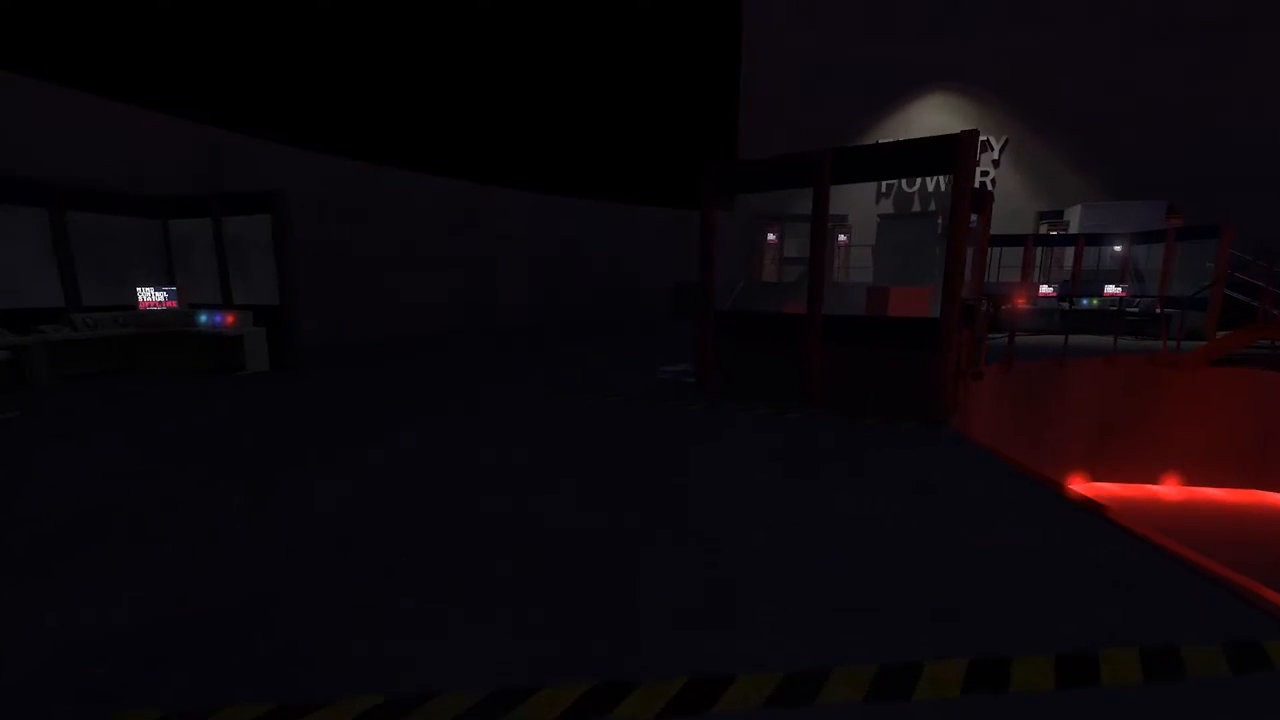
pyautogui.moveTo(640, 360)
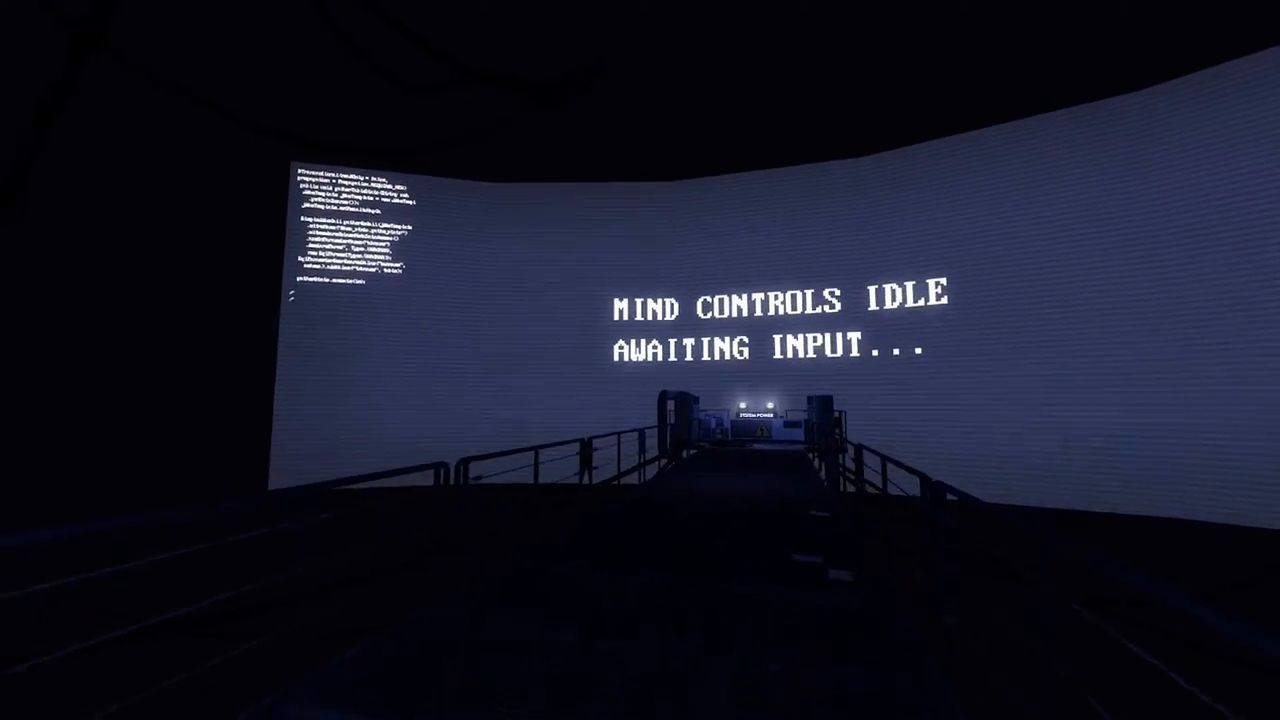
pyautogui.moveTo(640, 360)
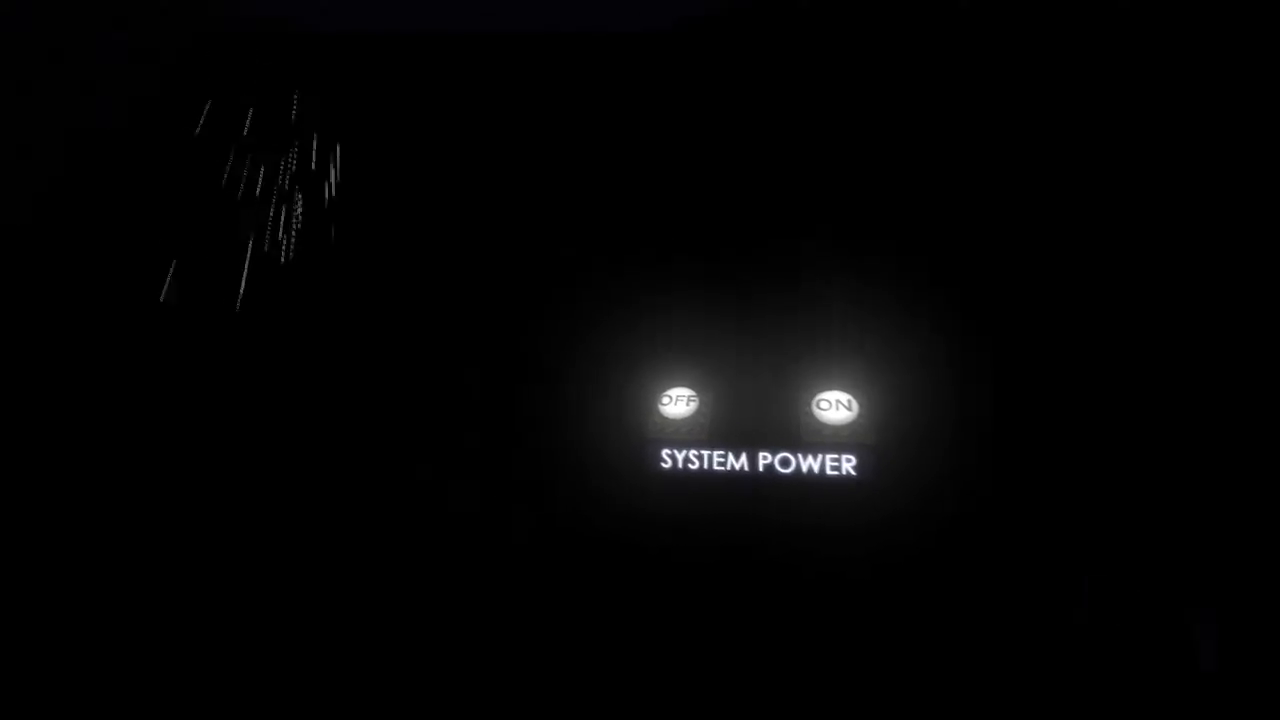
# Switch the System Power console ON so the mind control systems begin loading
pyautogui.click(832, 404)
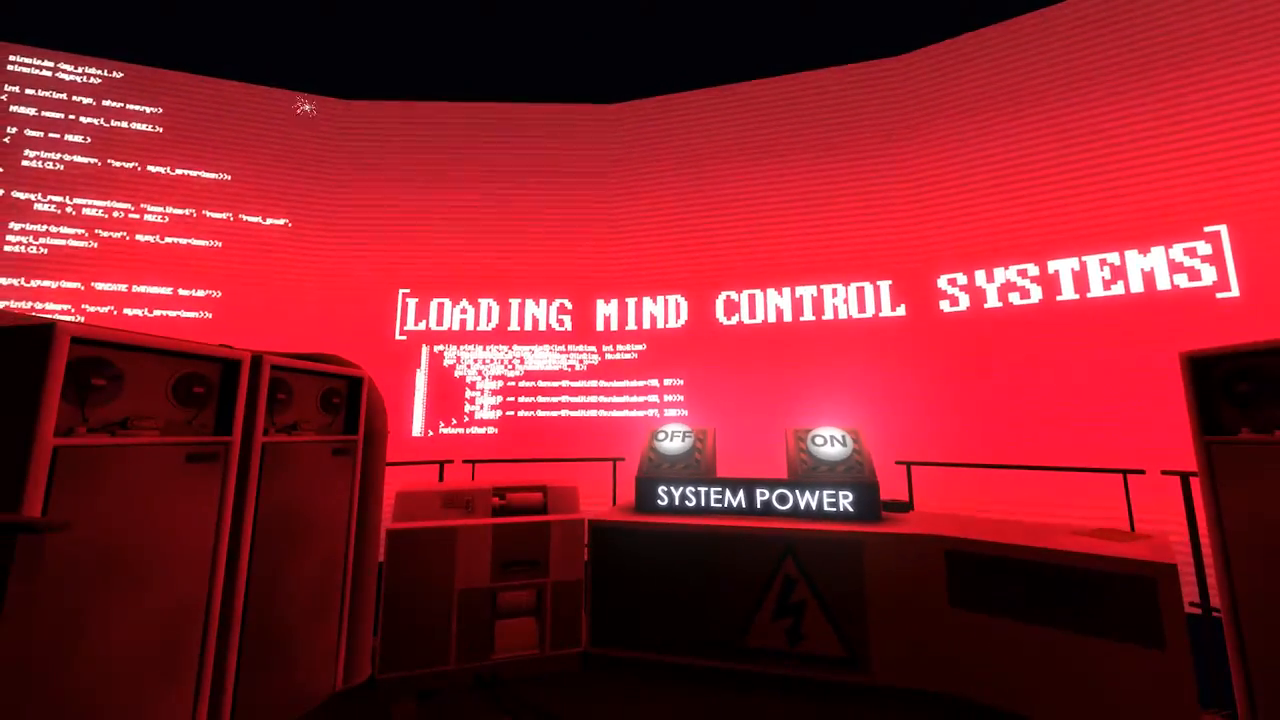
pyautogui.moveTo(640, 360)
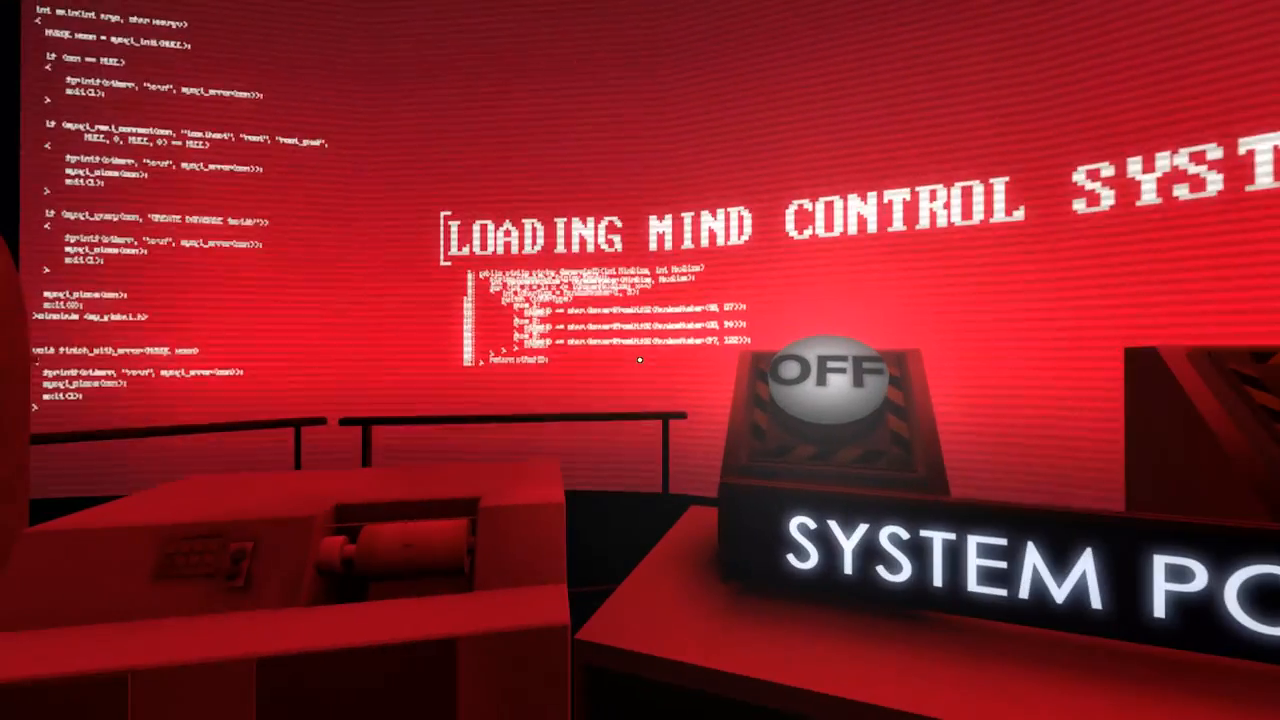
pyautogui.moveTo(640, 360)
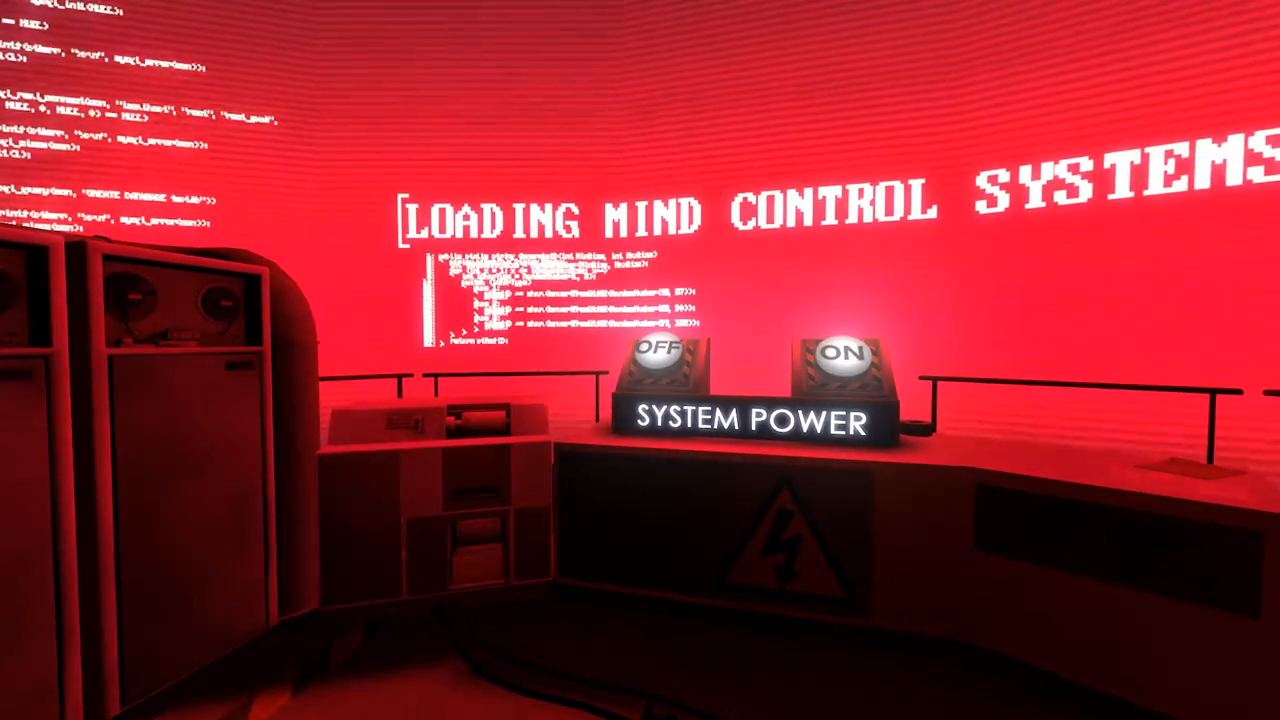
pyautogui.moveTo(640, 360)
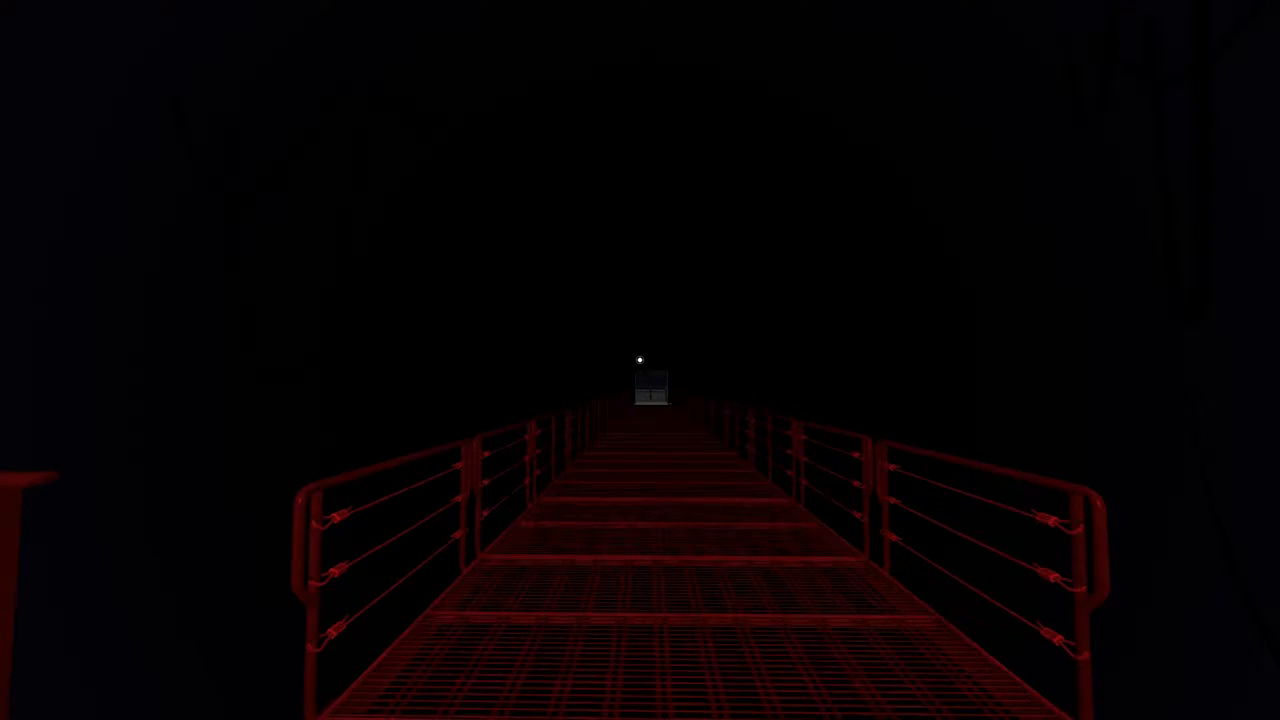
# Walk forward along the catwalk back into the red-lit facility floor
pyautogui.press('w')
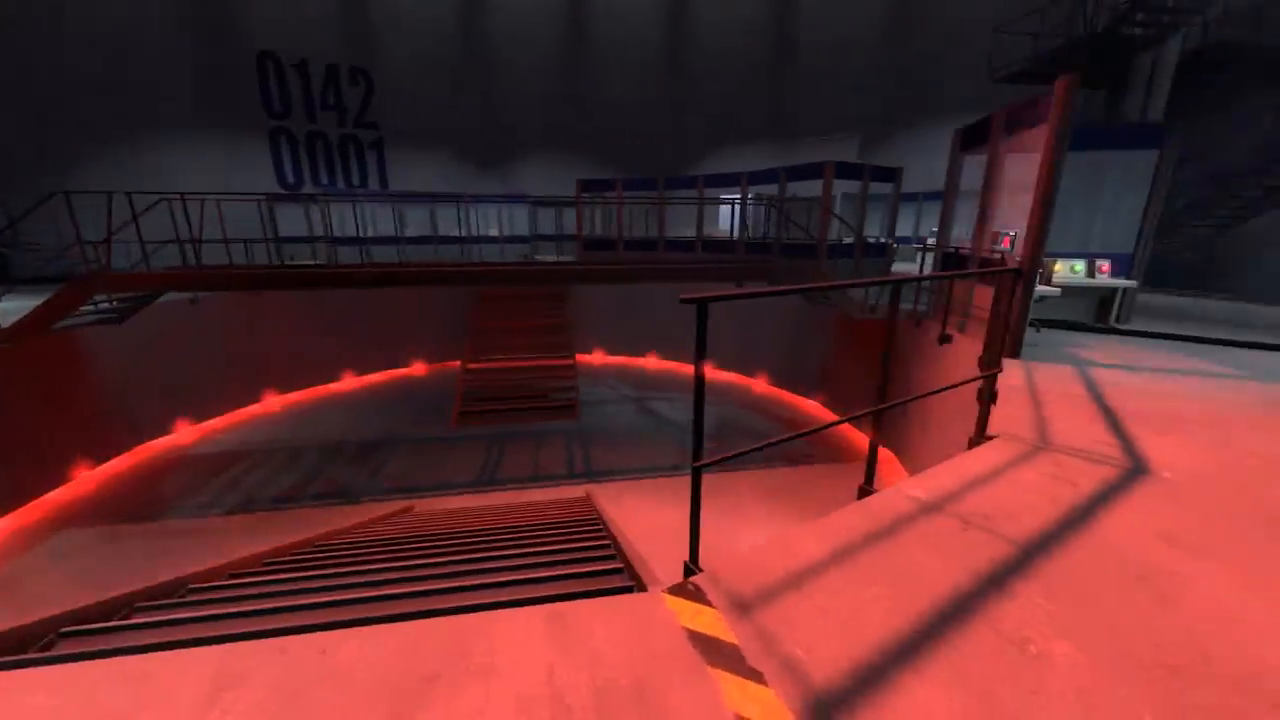
pyautogui.moveTo(640, 360)
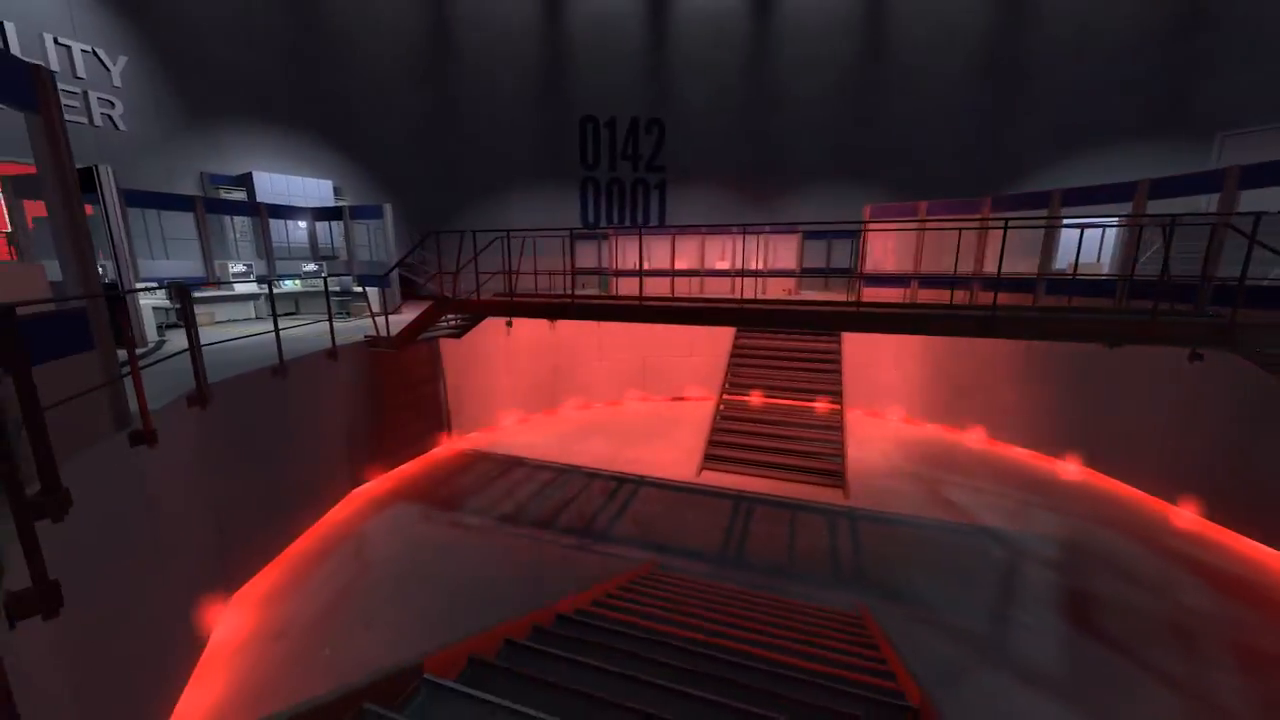
pyautogui.moveTo(640, 360)
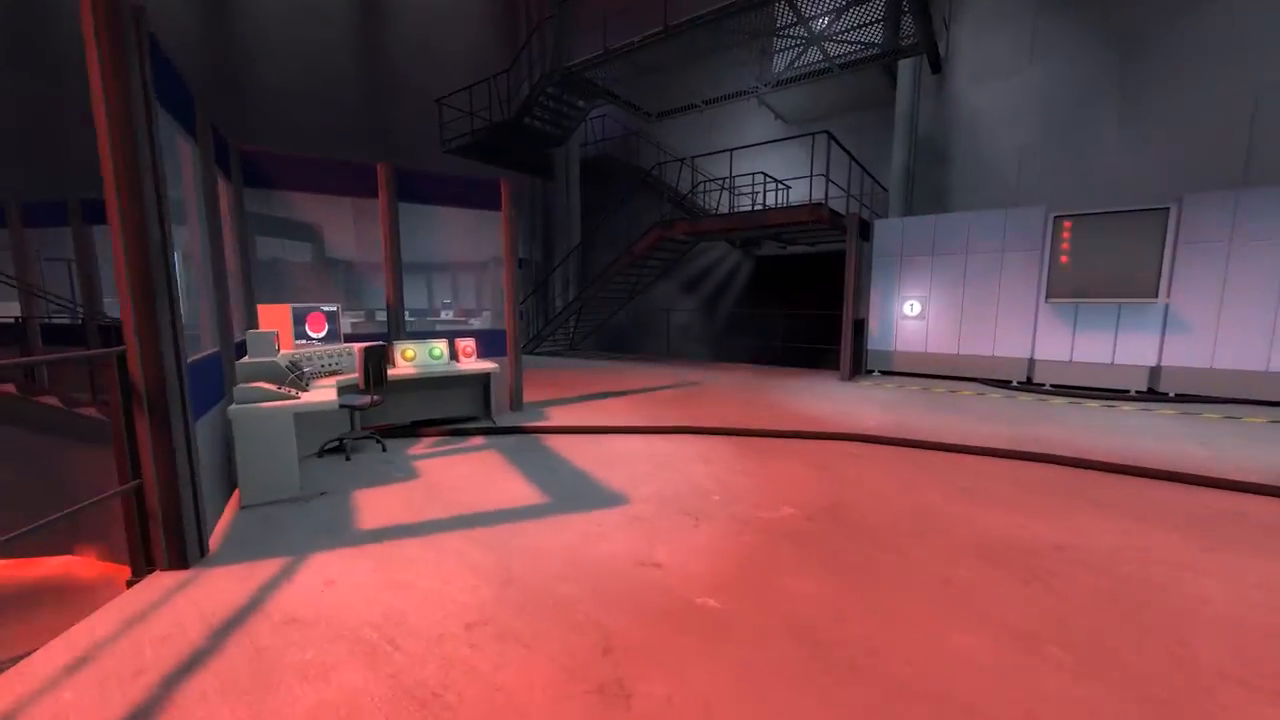
pyautogui.moveTo(640, 360)
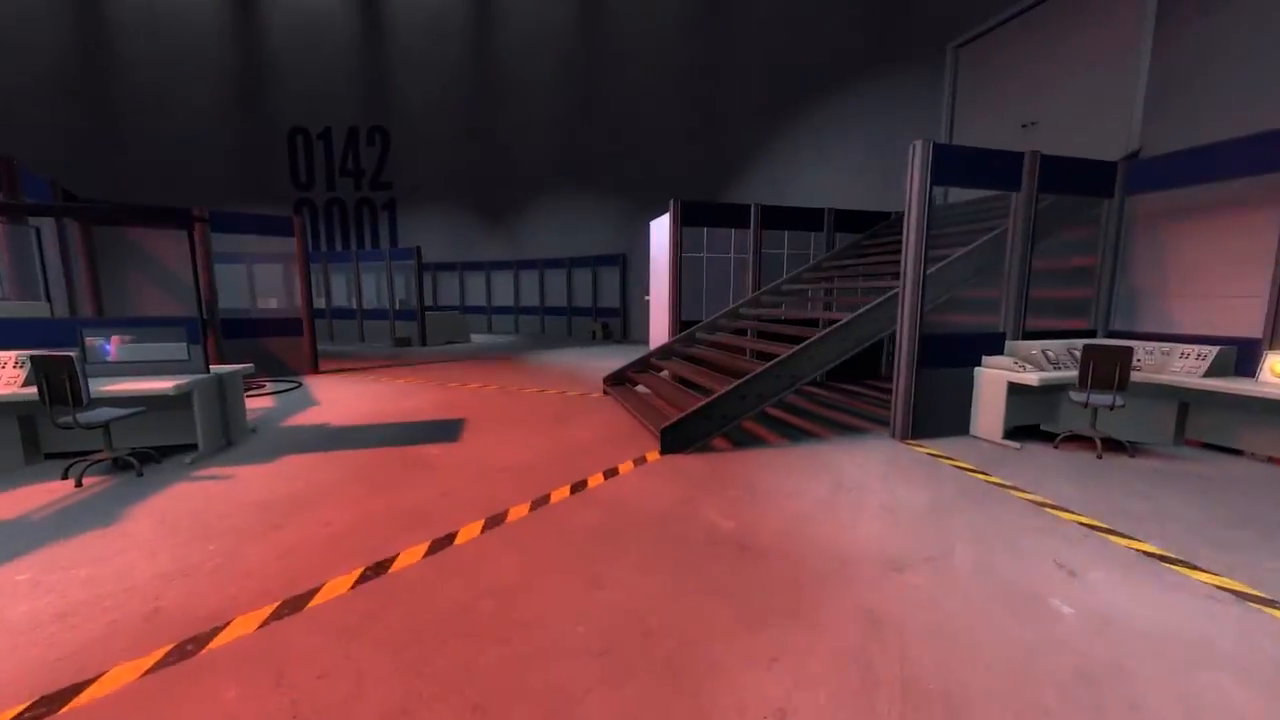
pyautogui.moveTo(640, 360)
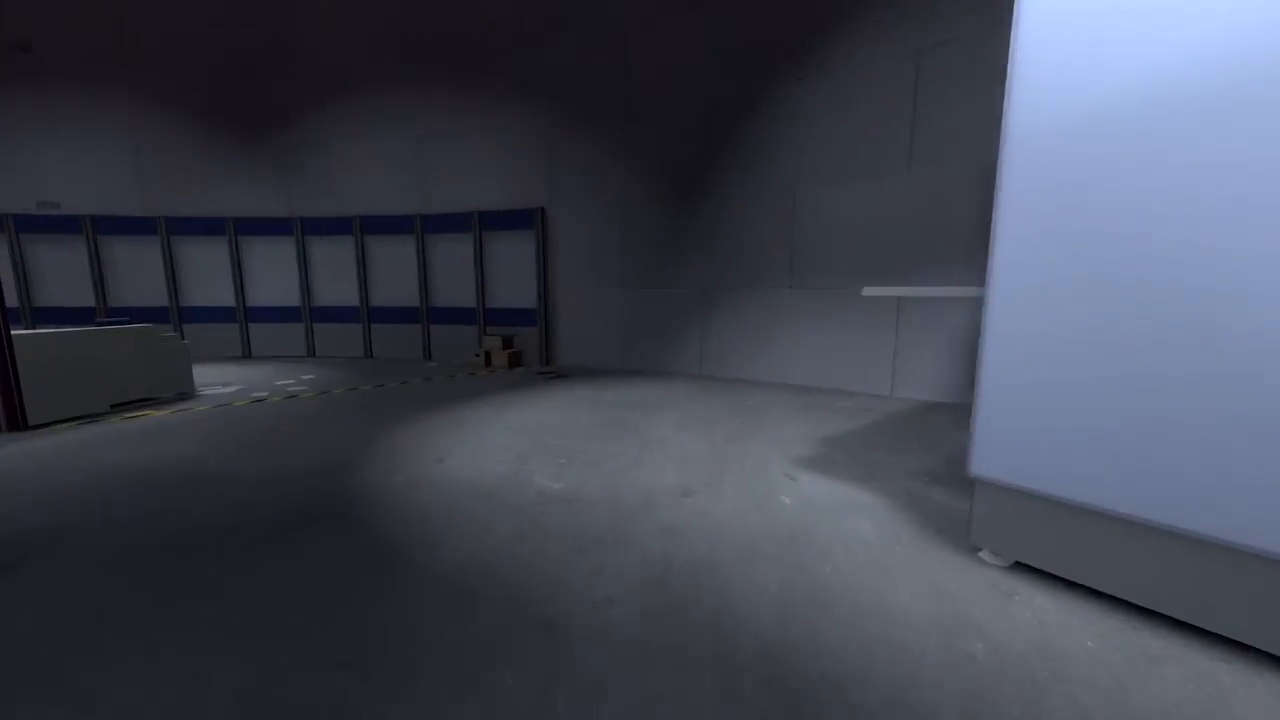
pyautogui.moveTo(640, 360)
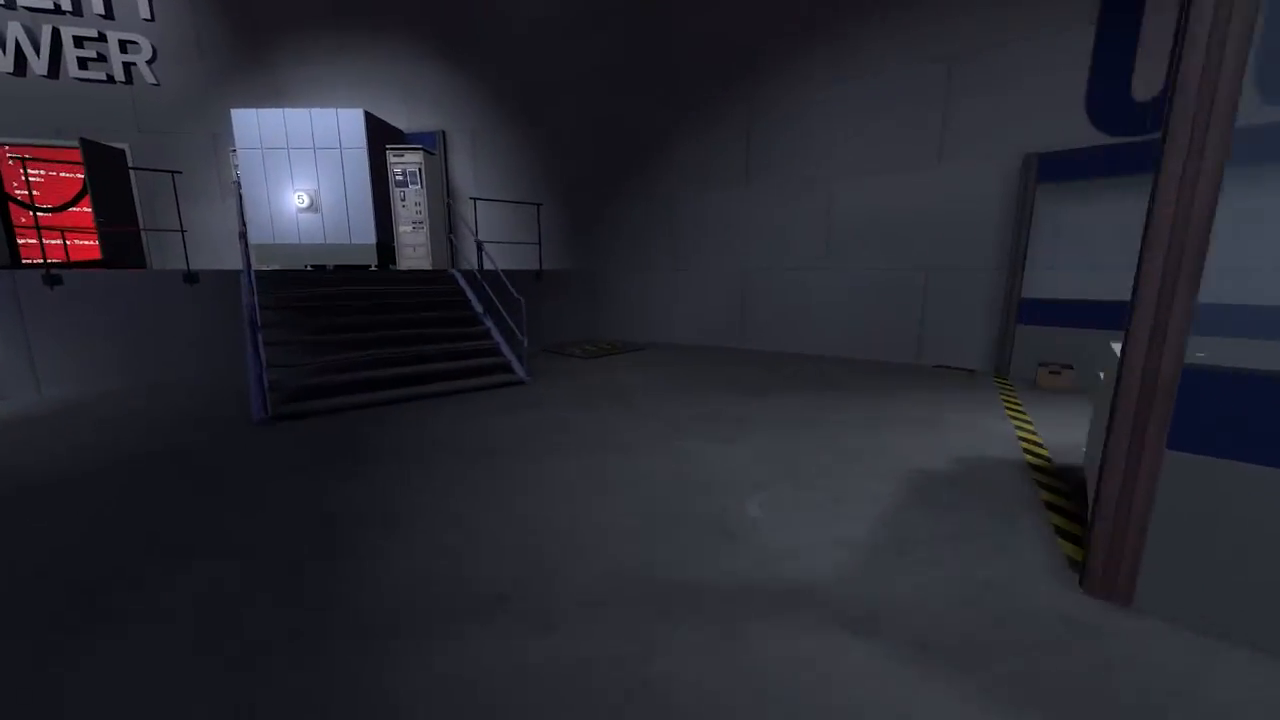
pyautogui.moveTo(640, 360)
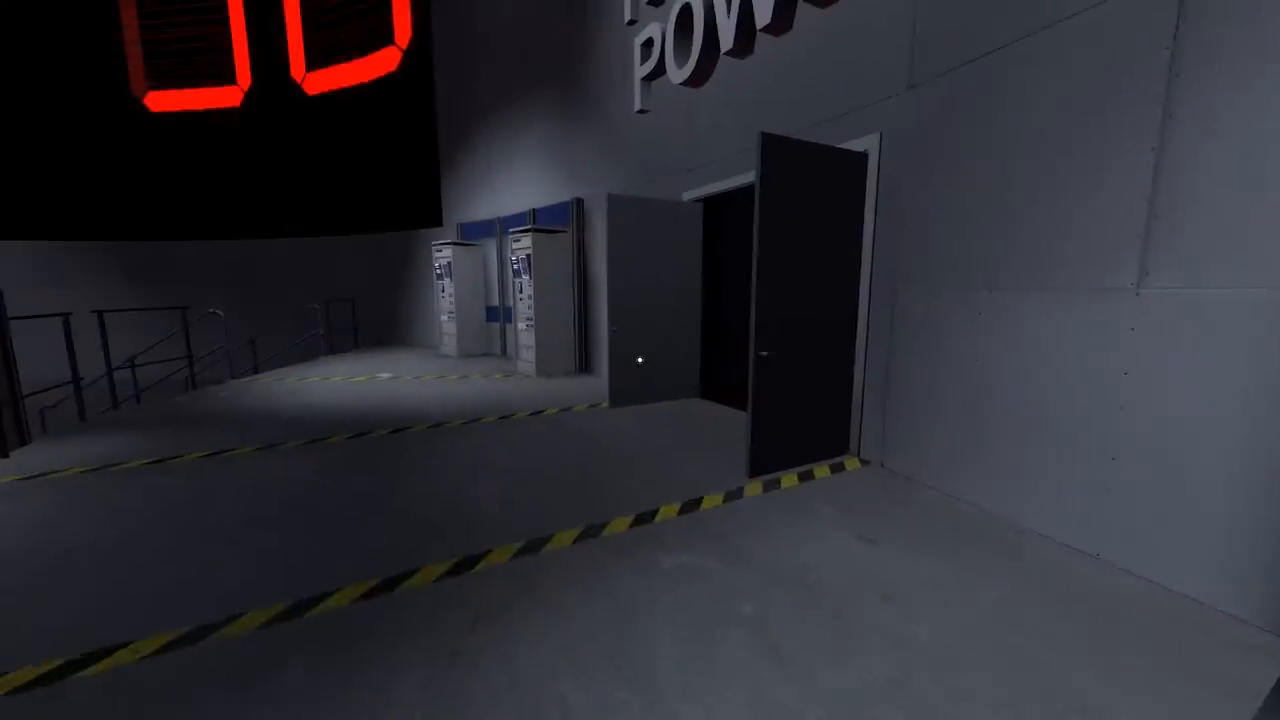
pyautogui.moveTo(640, 360)
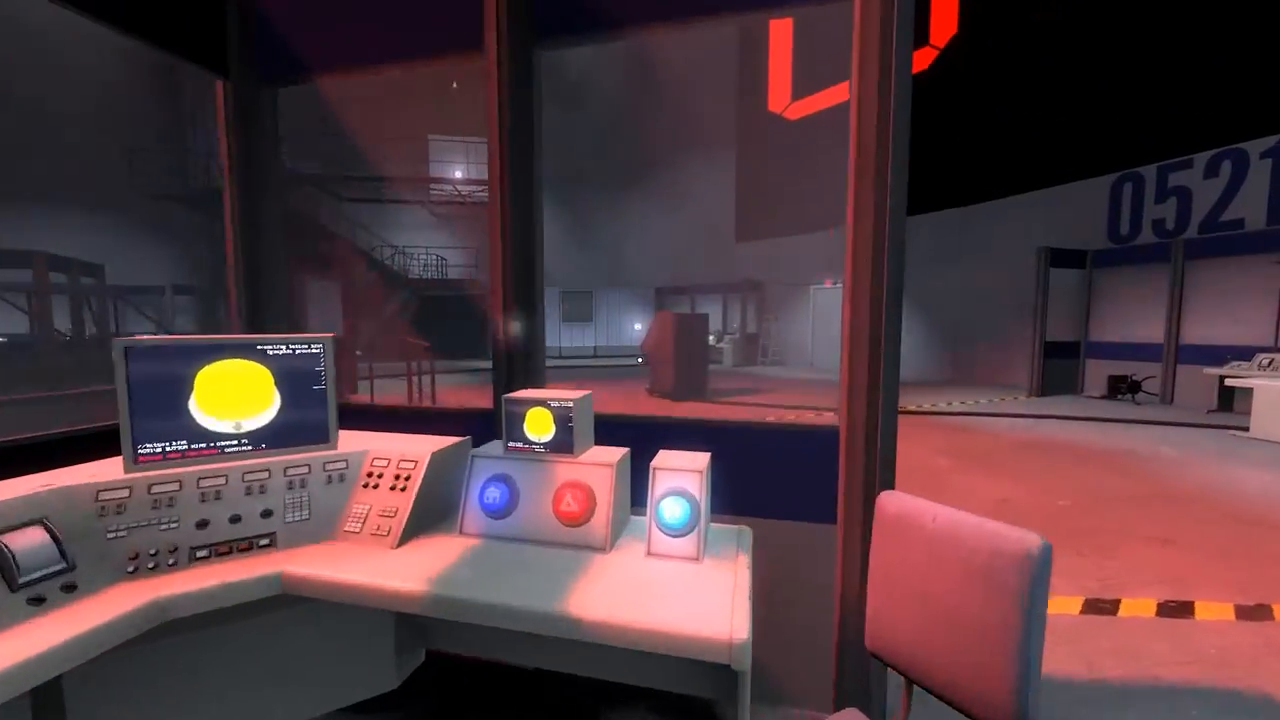
pyautogui.moveTo(640, 360)
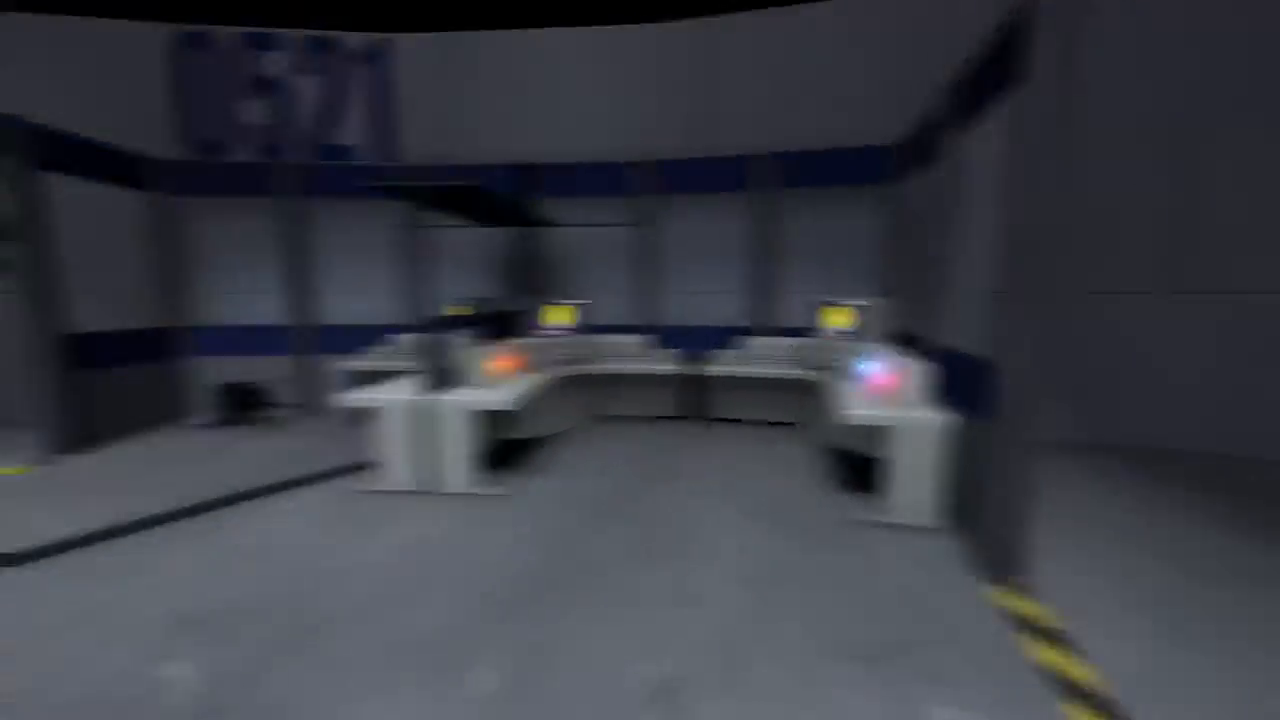
pyautogui.moveTo(640, 360)
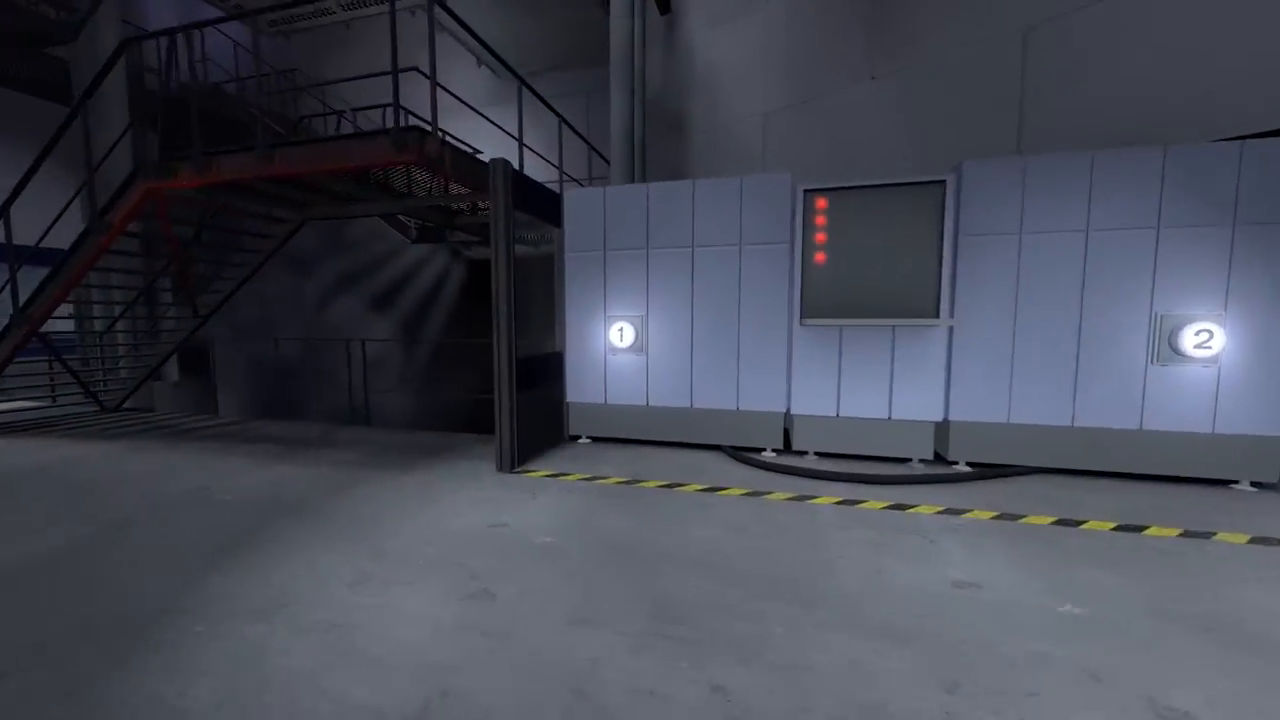
pyautogui.moveTo(640, 360)
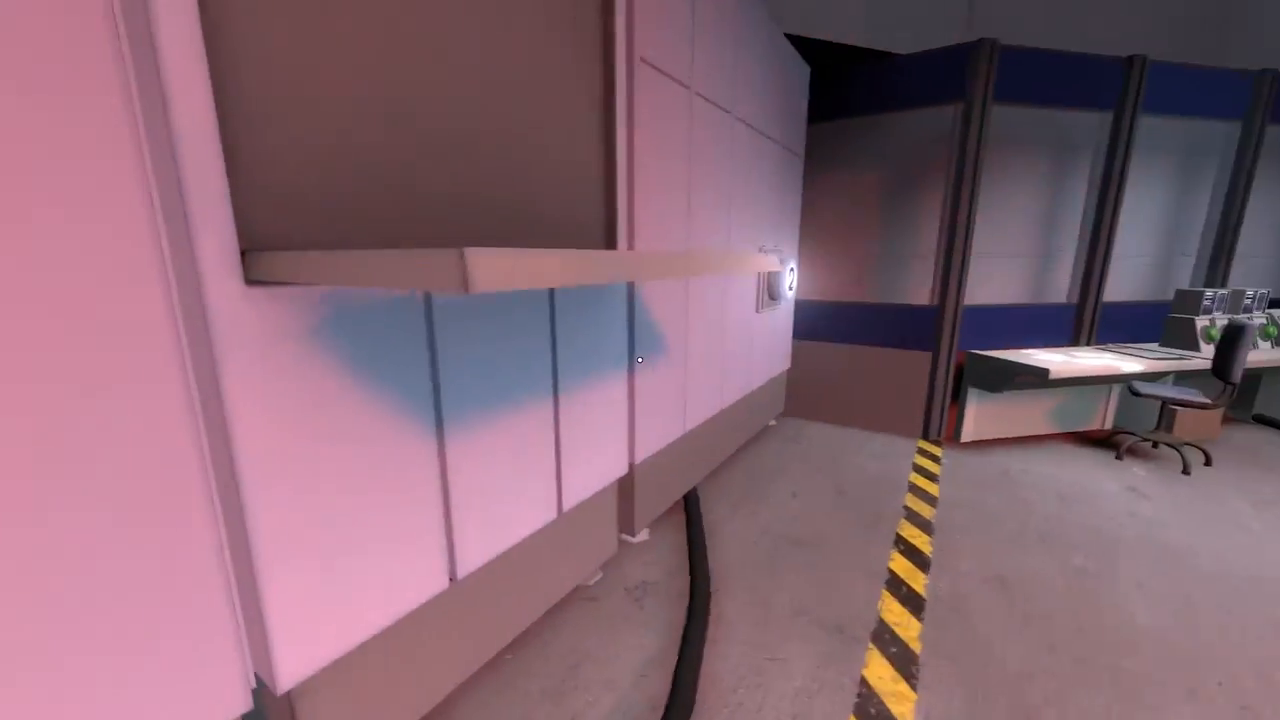
pyautogui.moveTo(640, 360)
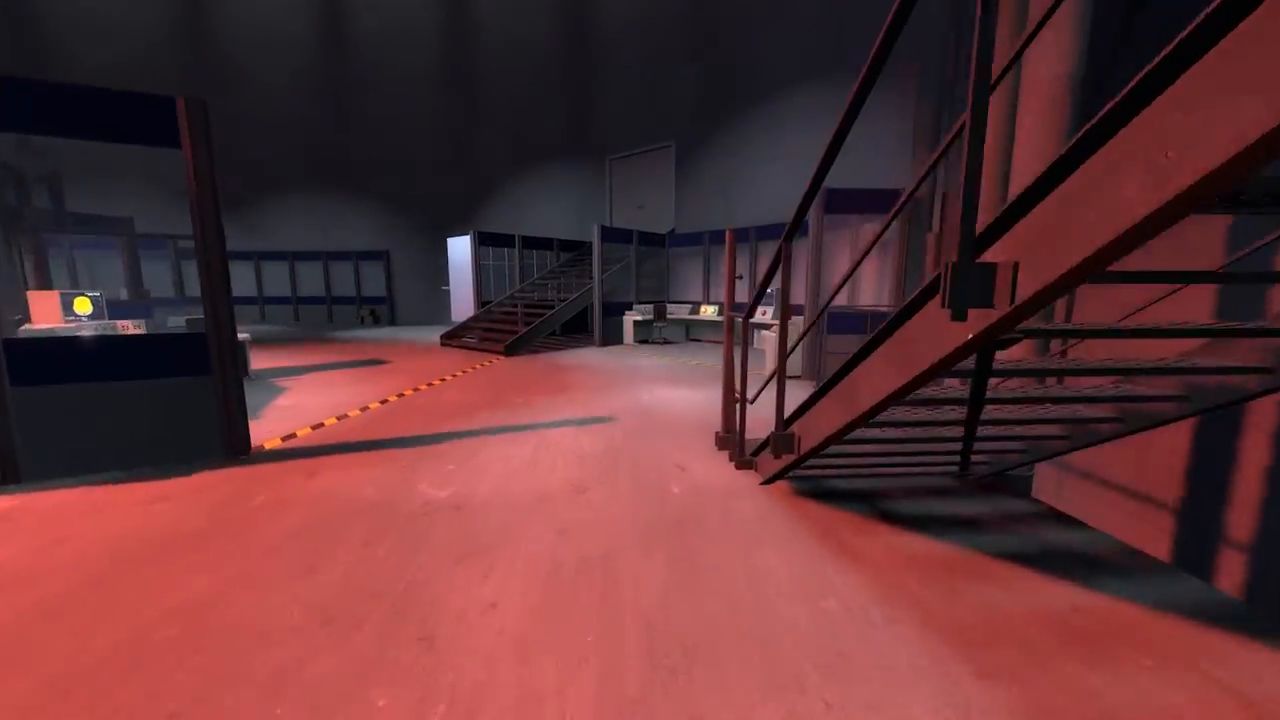
pyautogui.moveTo(640, 360)
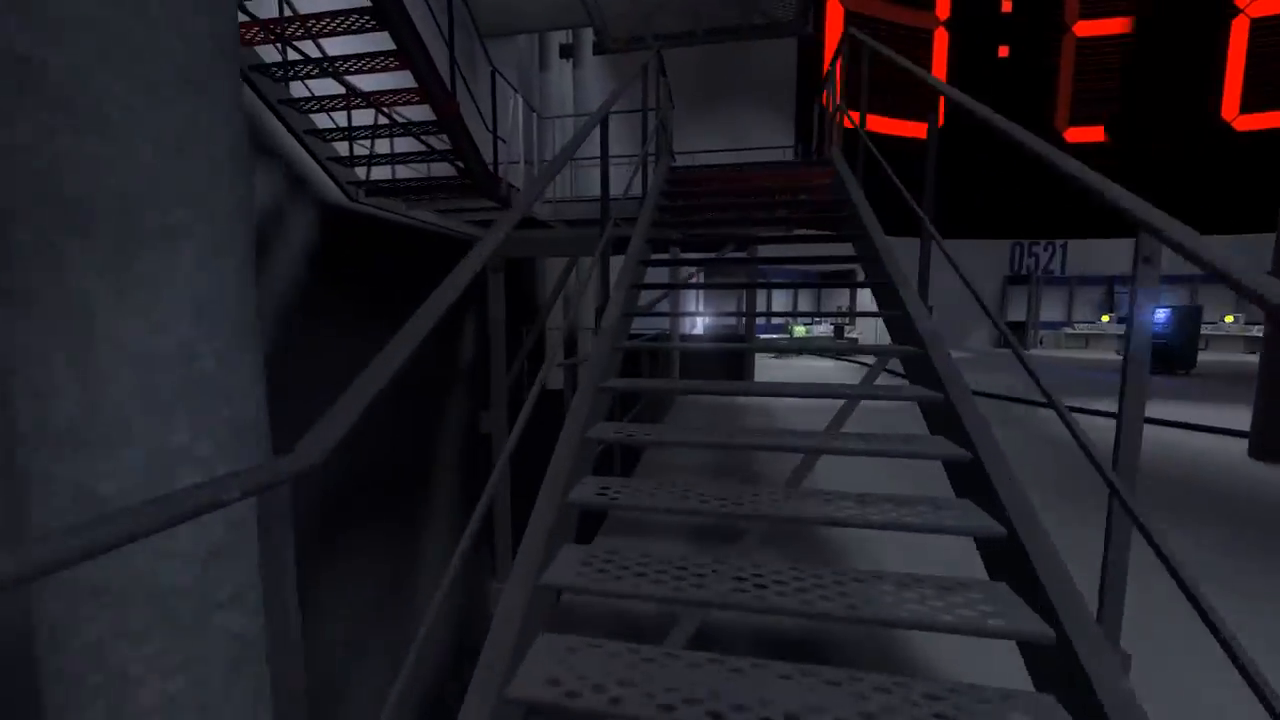
pyautogui.moveTo(640, 360)
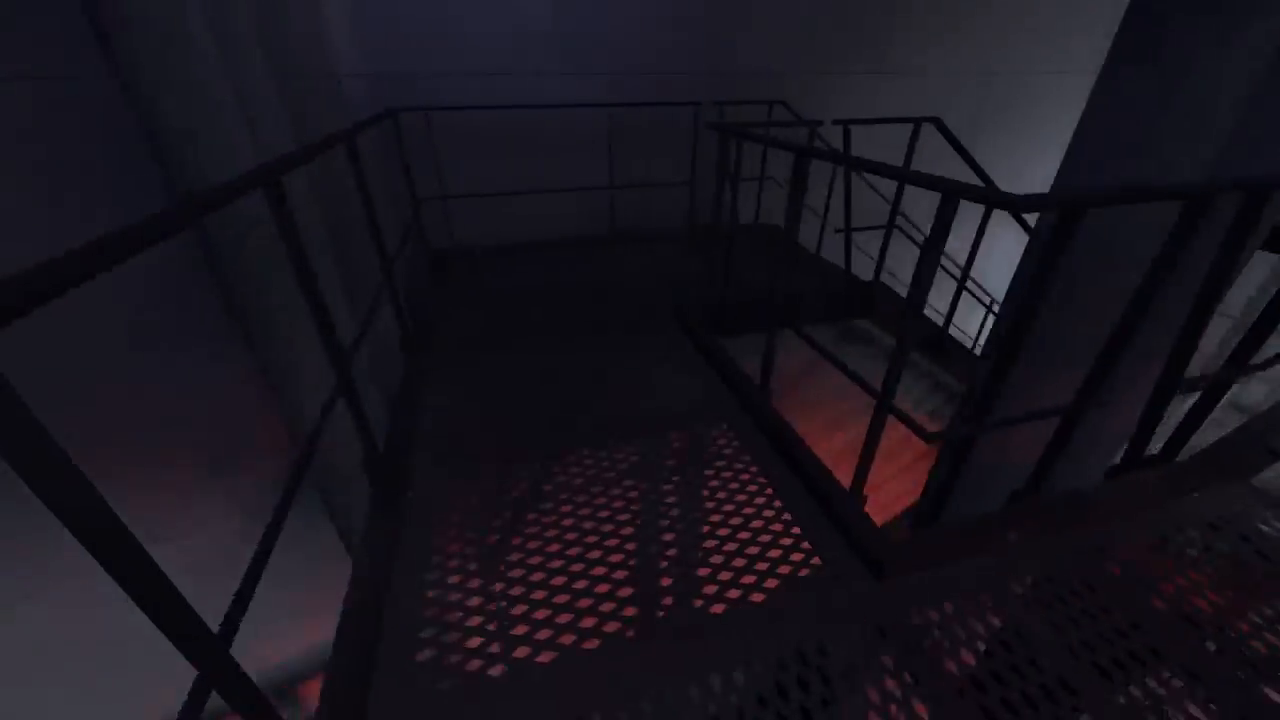
pyautogui.moveTo(640, 360)
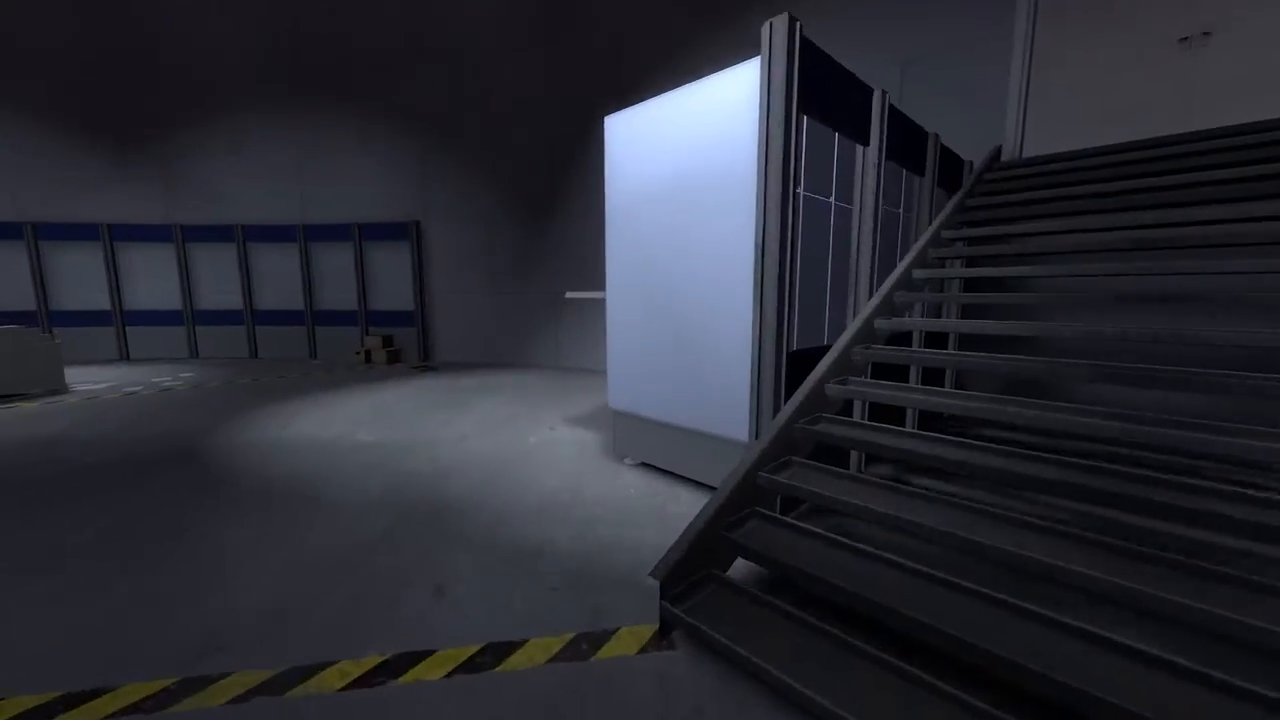
pyautogui.moveTo(640, 360)
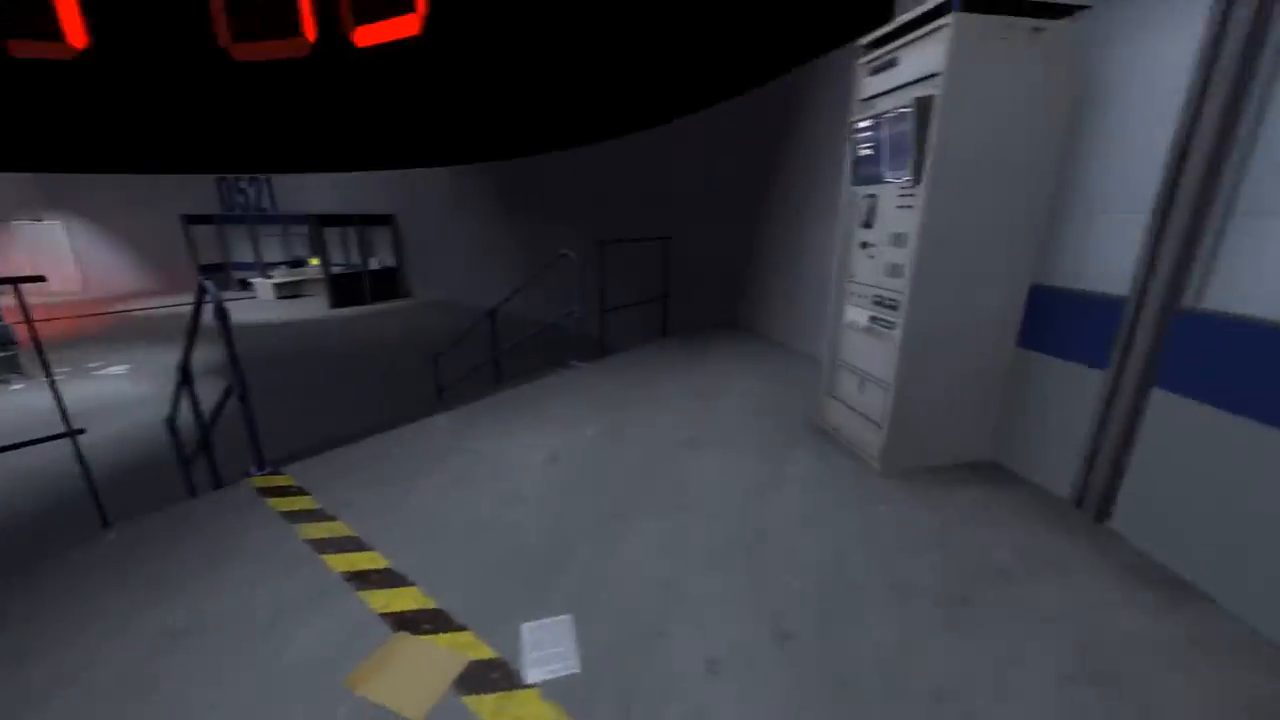
pyautogui.moveTo(640, 360)
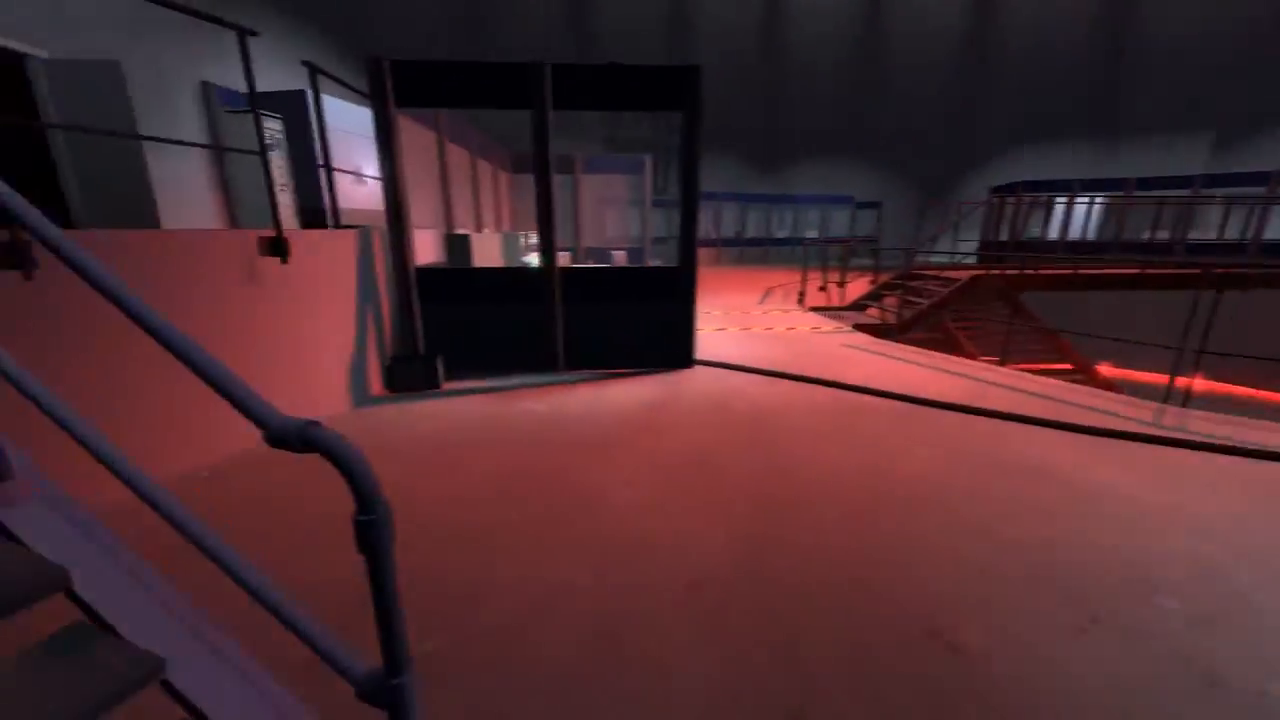
pyautogui.moveTo(640, 360)
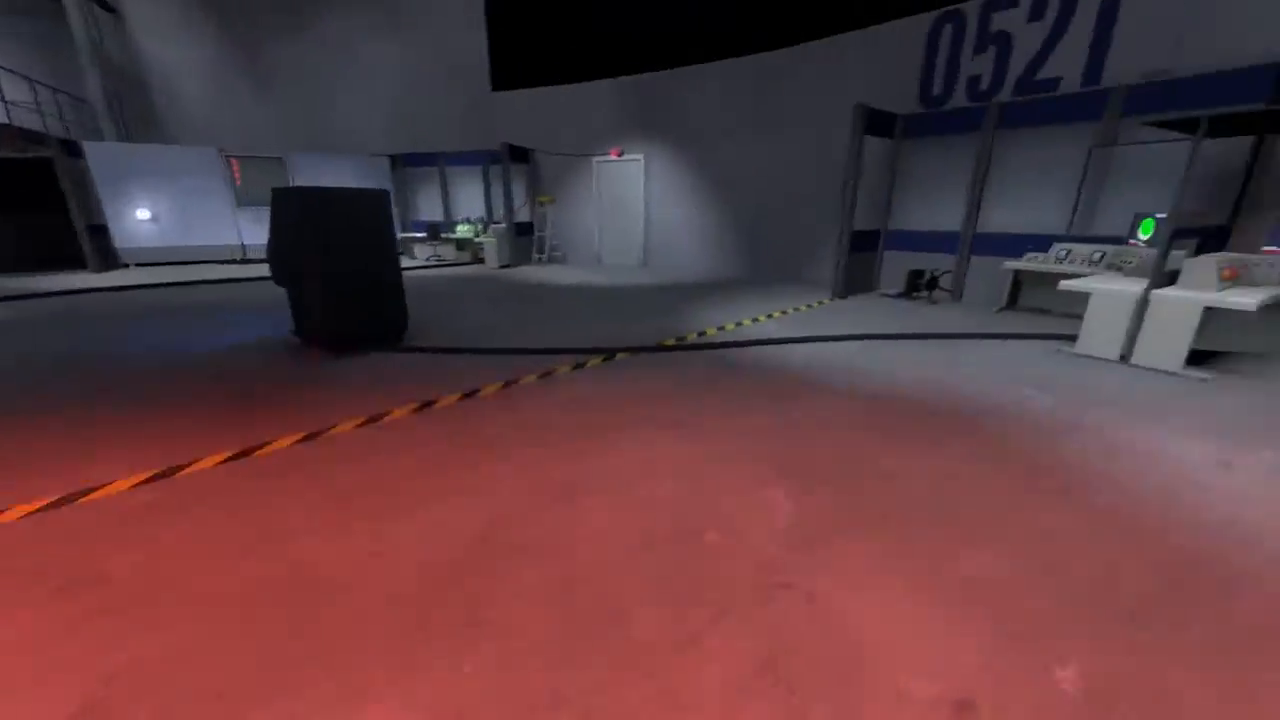
pyautogui.moveTo(640, 360)
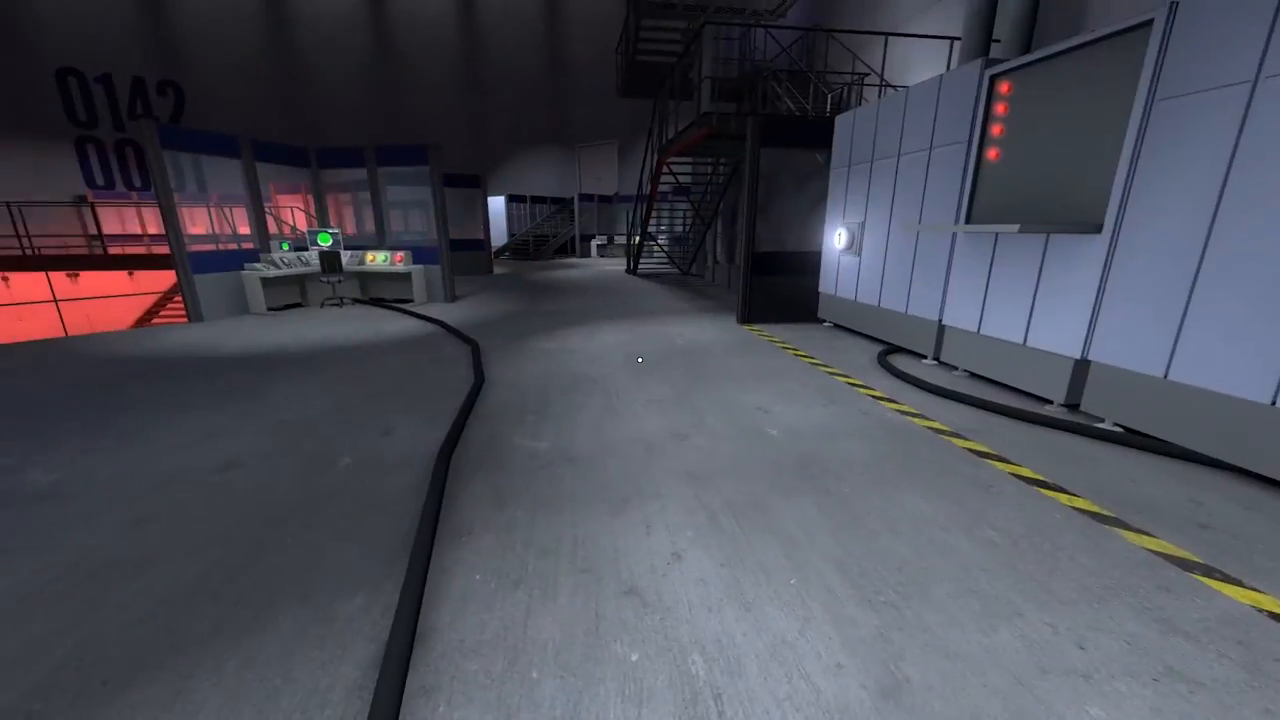
pyautogui.moveTo(640, 360)
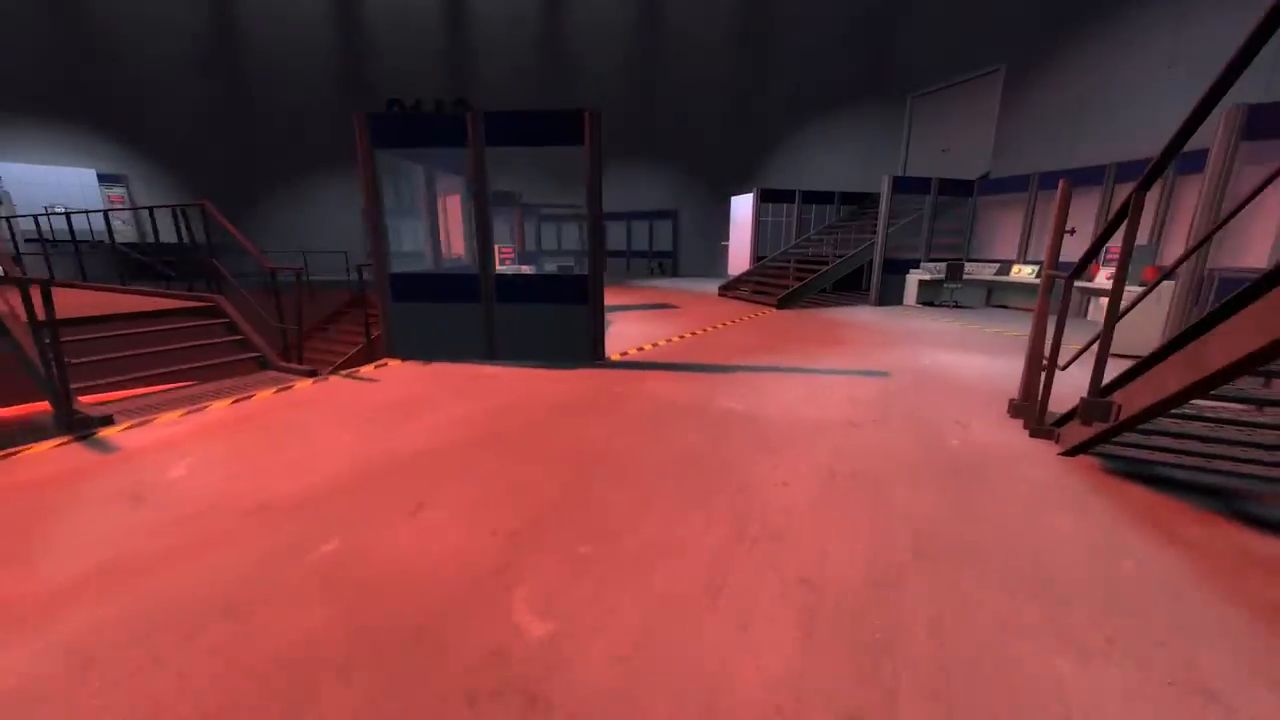
pyautogui.moveTo(640, 360)
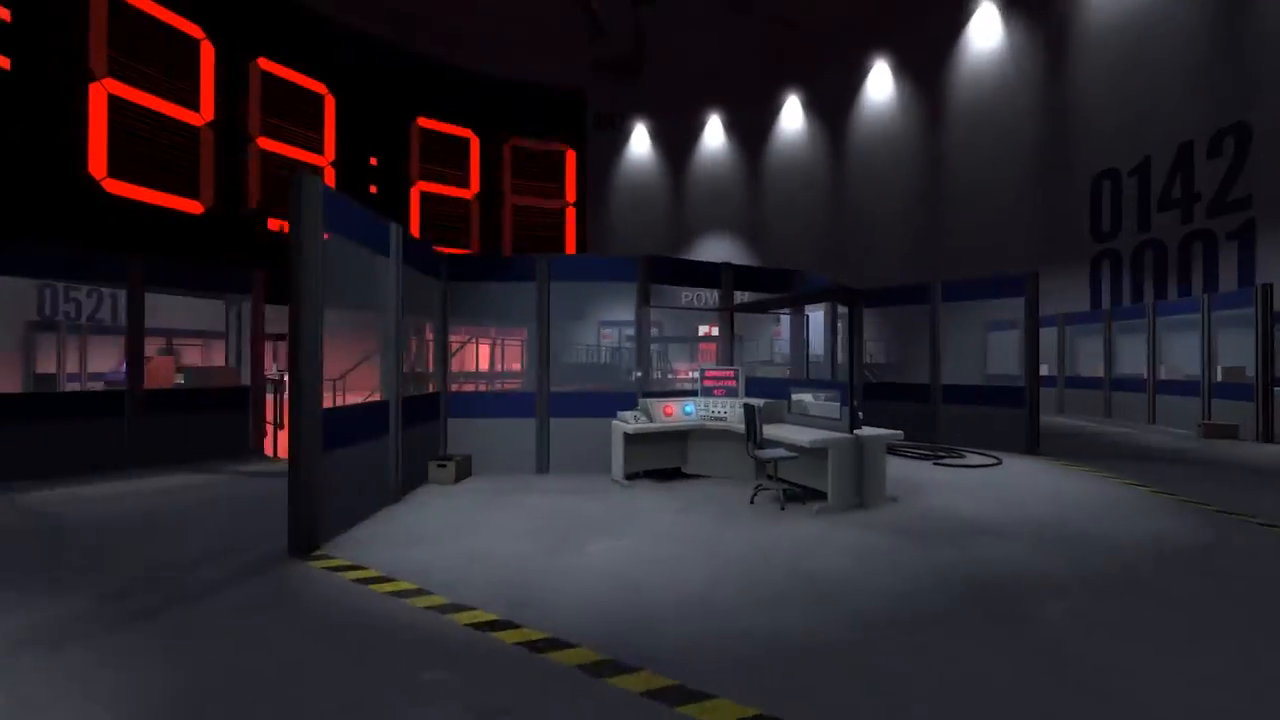
pyautogui.moveTo(640, 360)
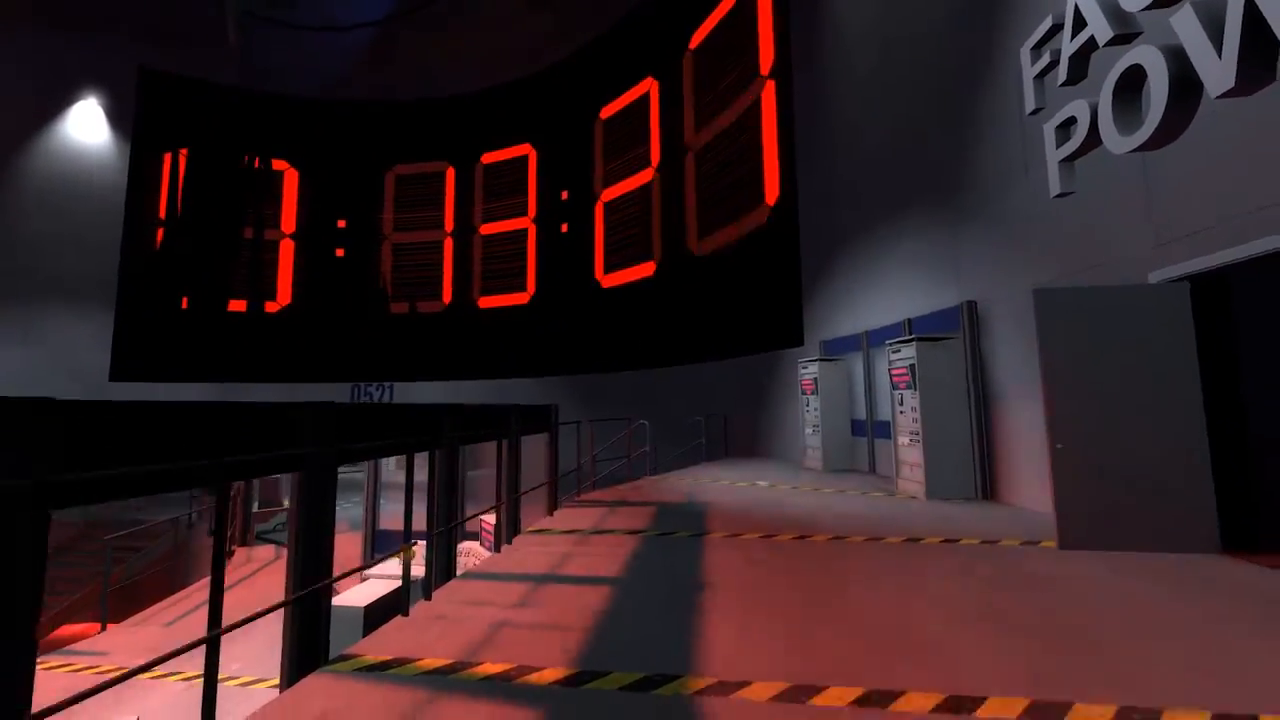
pyautogui.moveTo(640, 360)
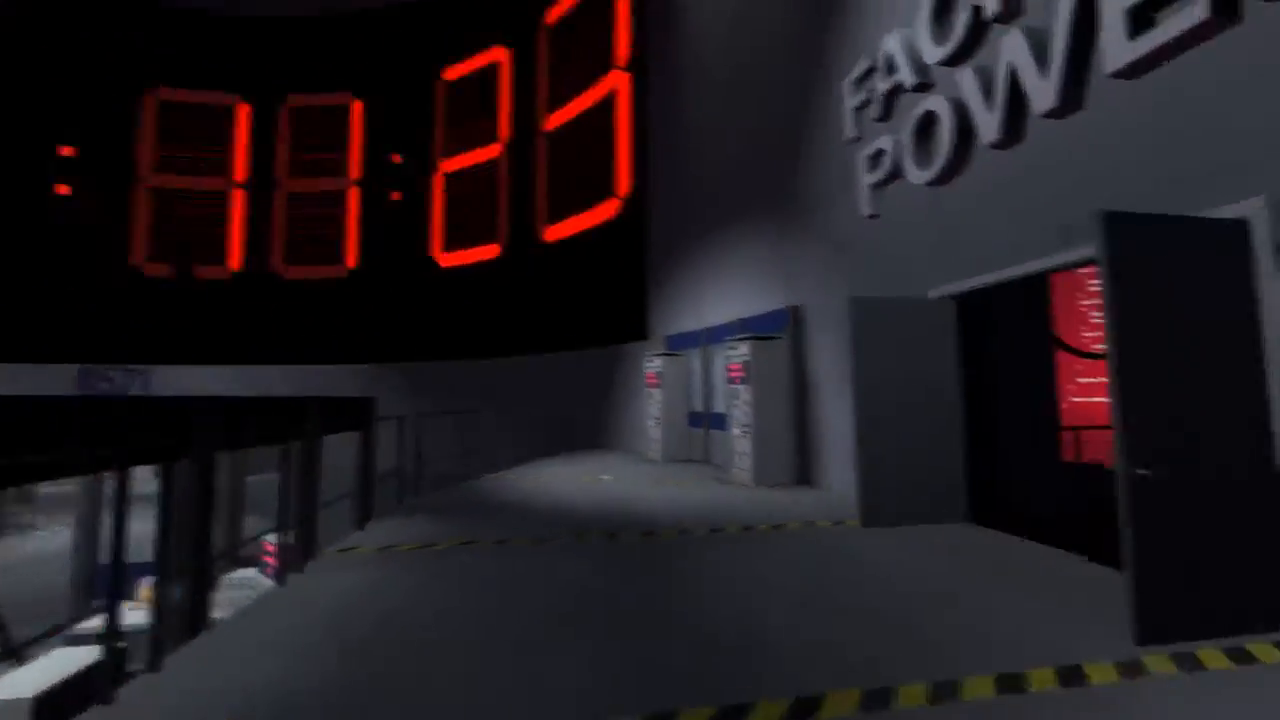